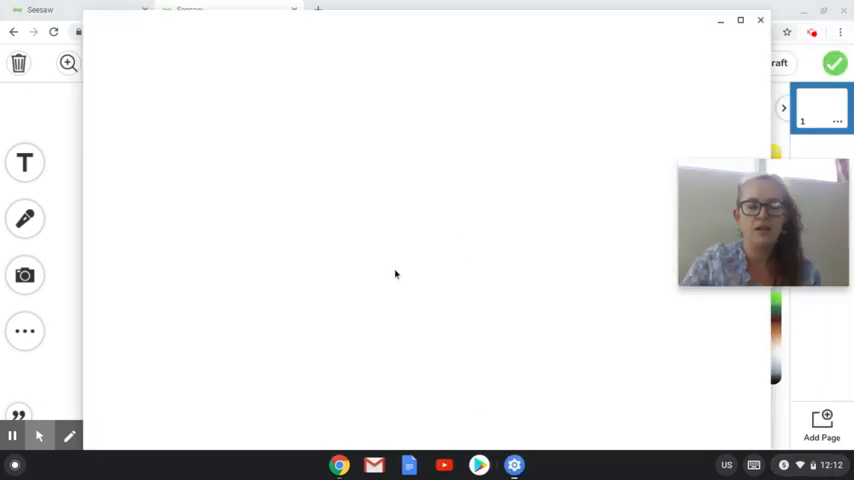
Expand Advanced in ChromeOS Settings and go to the Accessibility page
{"action": "left_click", "coordinate": [514, 464]}
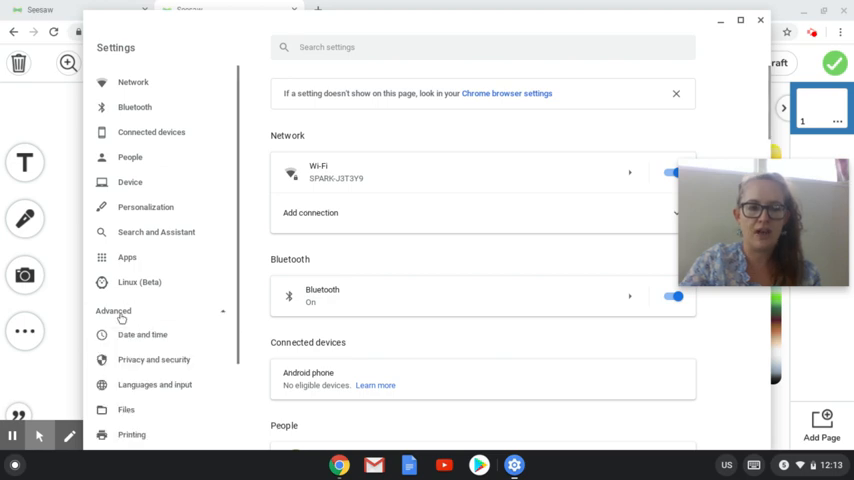
{"action": "scroll", "scroll_direction": "down", "scroll_amount": 3}
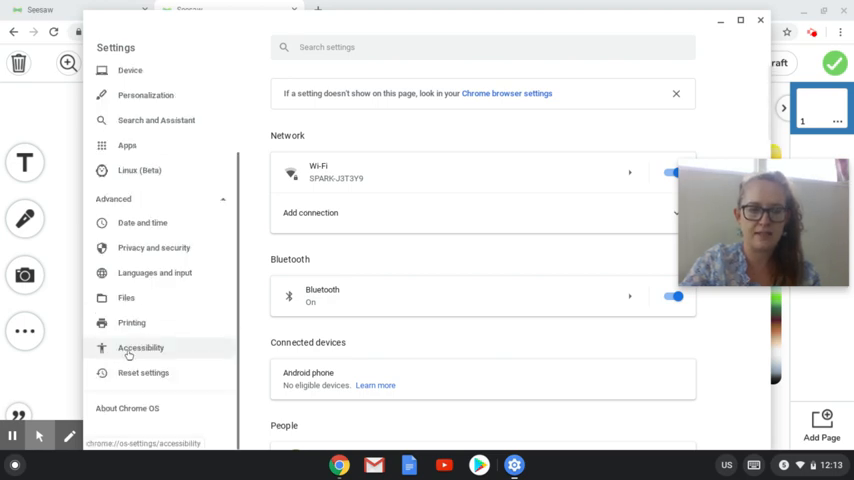
{"action": "left_click", "coordinate": [140, 347]}
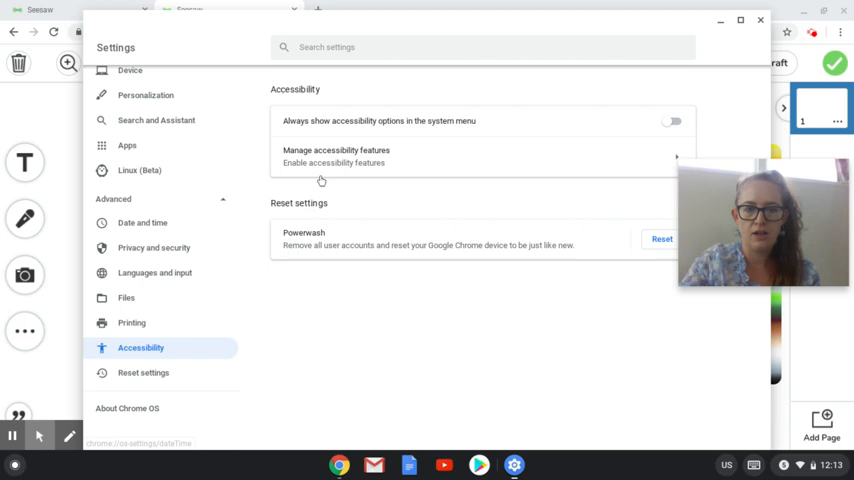
{"action": "mouse_move", "coordinate": [332, 161]}
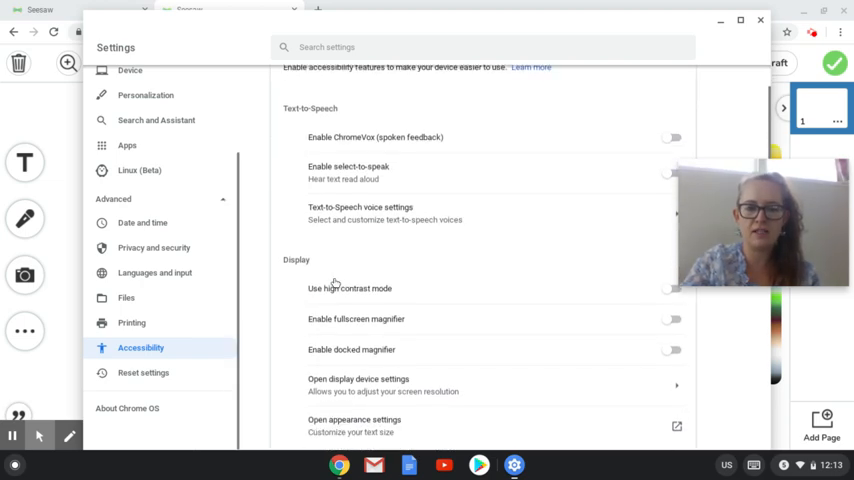
Turn on the on-screen keyboard under Keyboard and text input, then close Settings
{"action": "scroll", "scroll_direction": "down", "scroll_amount": 3}
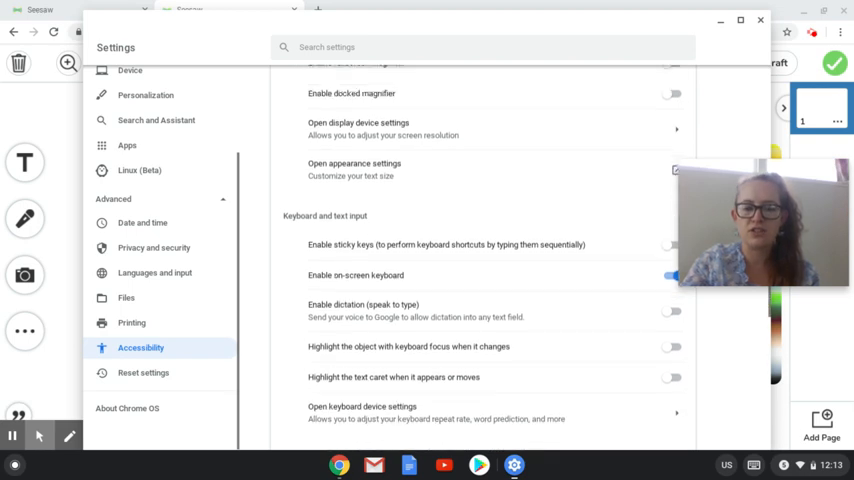
{"action": "scroll", "scroll_direction": "down", "scroll_amount": 3}
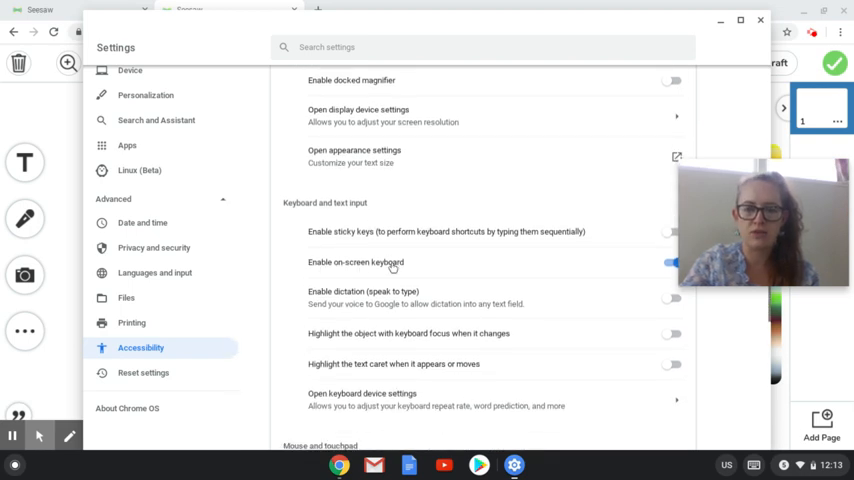
{"action": "left_click", "coordinate": [671, 262]}
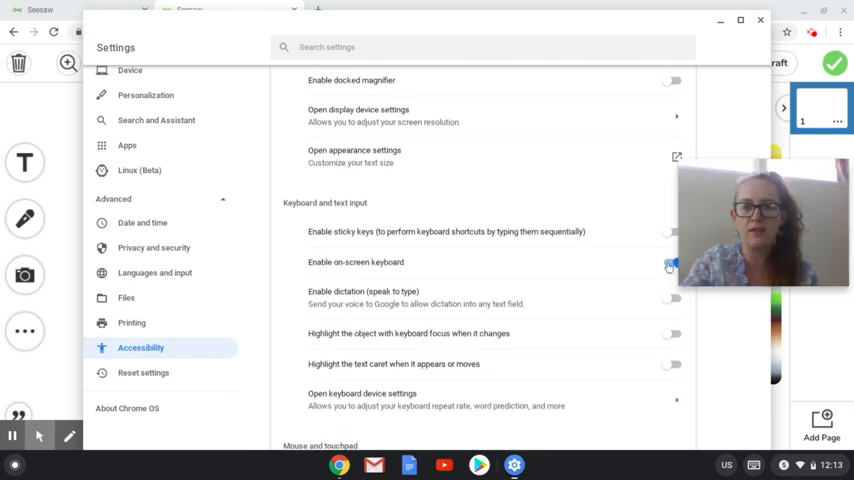
{"action": "left_click", "coordinate": [760, 19]}
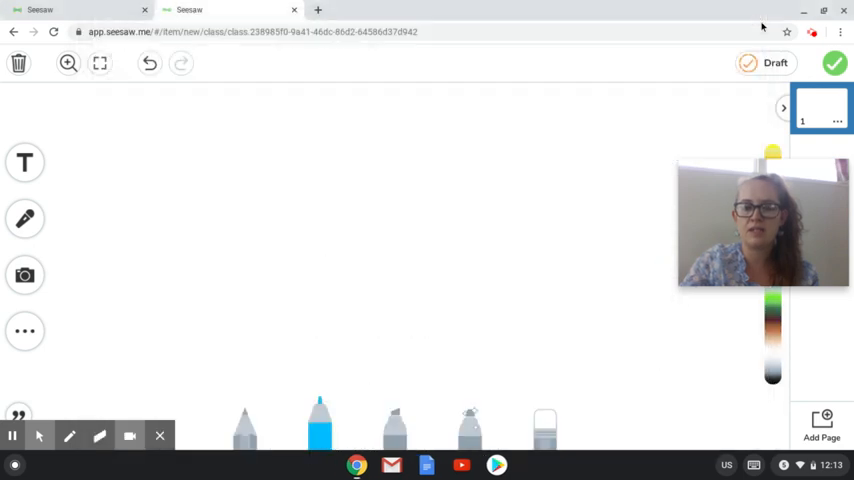
{"action": "mouse_move", "coordinate": [754, 464]}
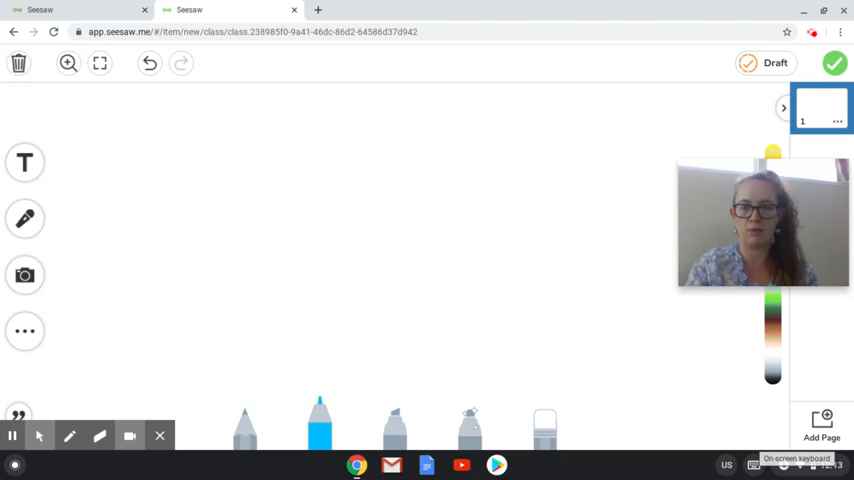
Select the T text tool in Seesaw's left toolbar
{"action": "left_click", "coordinate": [24, 162]}
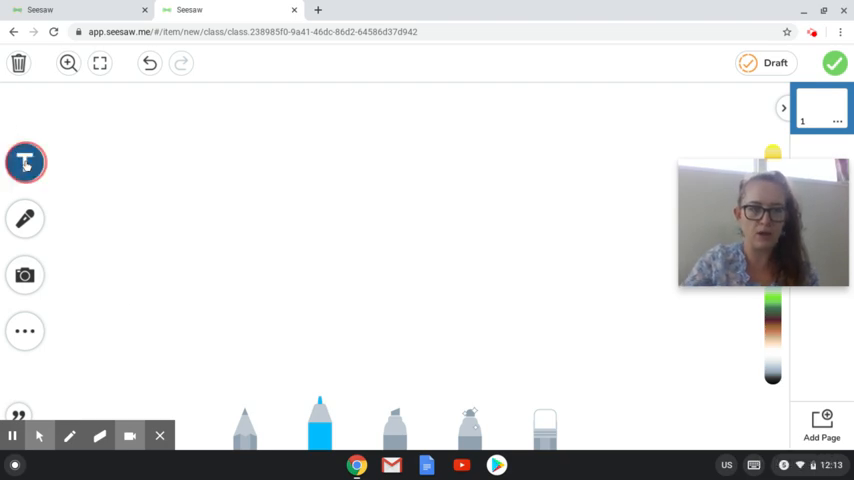
Create a text box and type 'time' with the on-screen keyboard
{"action": "left_click", "coordinate": [24, 162]}
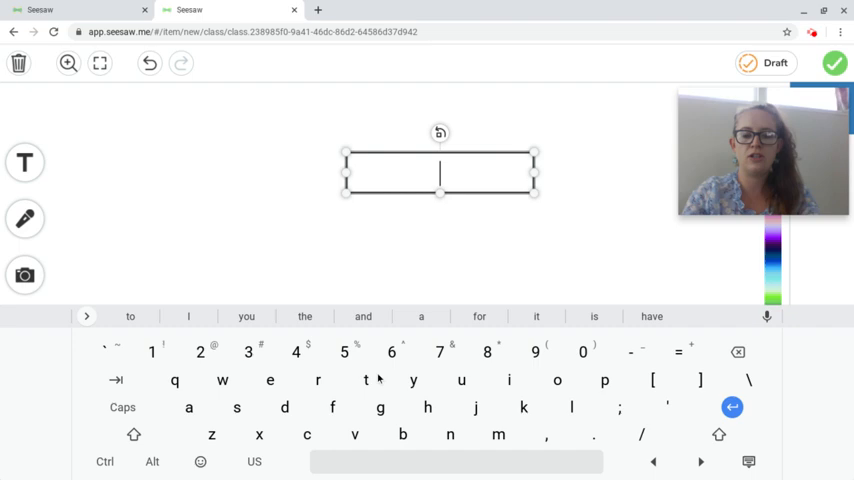
{"action": "type", "text": "time"}
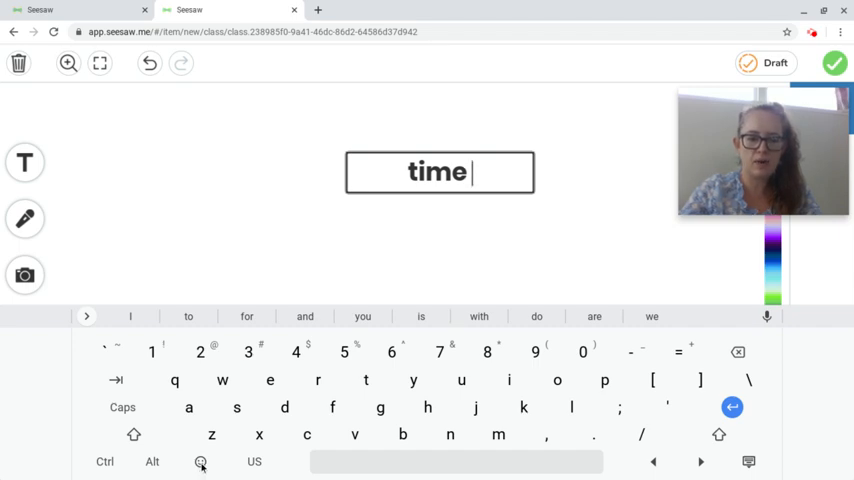
Append a grinning face emoji from Smileys to 'time' and drag the label left
{"action": "left_click", "coordinate": [200, 461]}
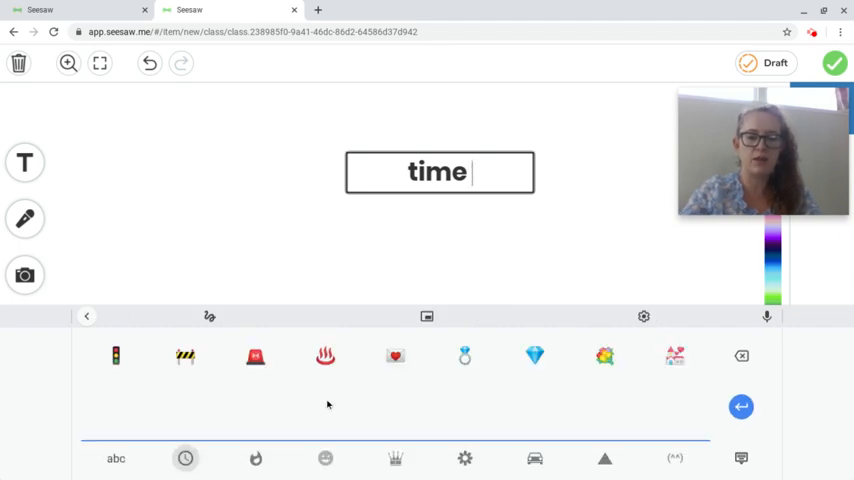
{"action": "left_click", "coordinate": [255, 458]}
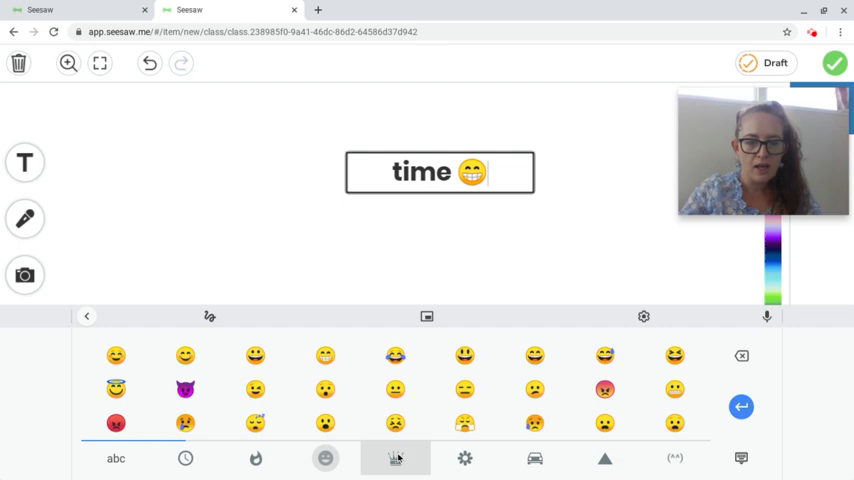
{"action": "left_click", "coordinate": [395, 458]}
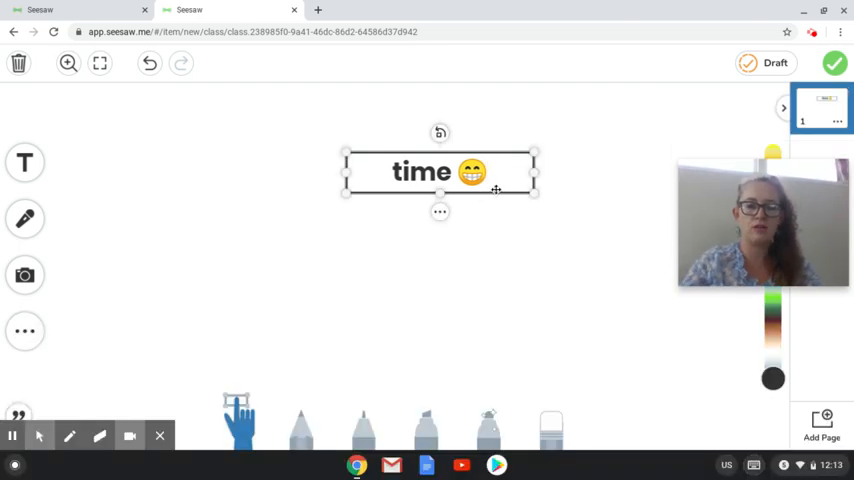
{"action": "left_click_drag", "start_coordinate": [440, 171], "coordinate": [345, 171]}
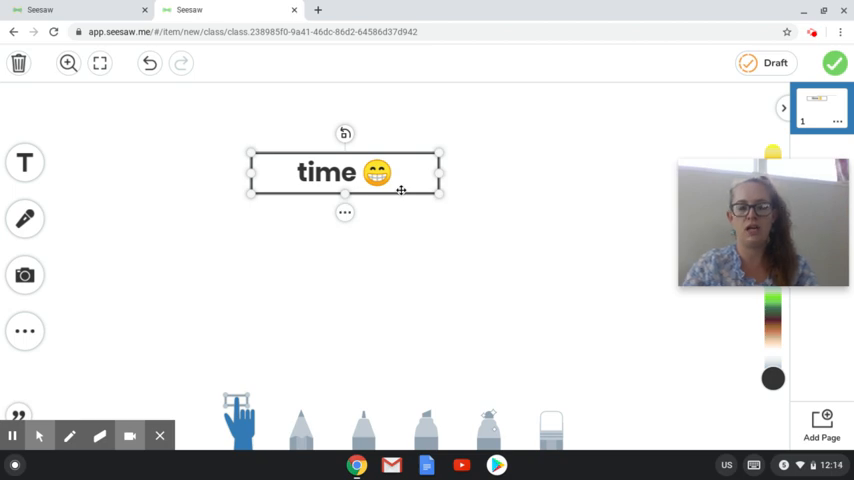